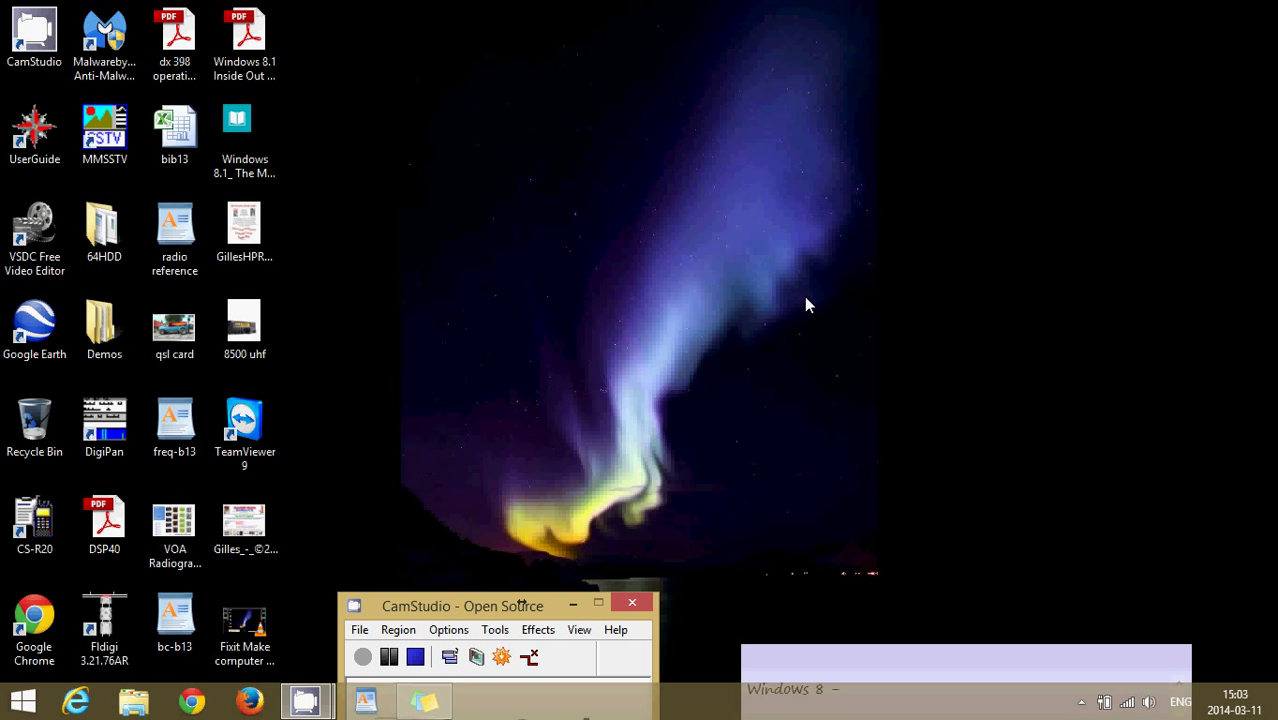
Step: Open the Start button's power-user menu listing Control Panel
left_click(244, 425)
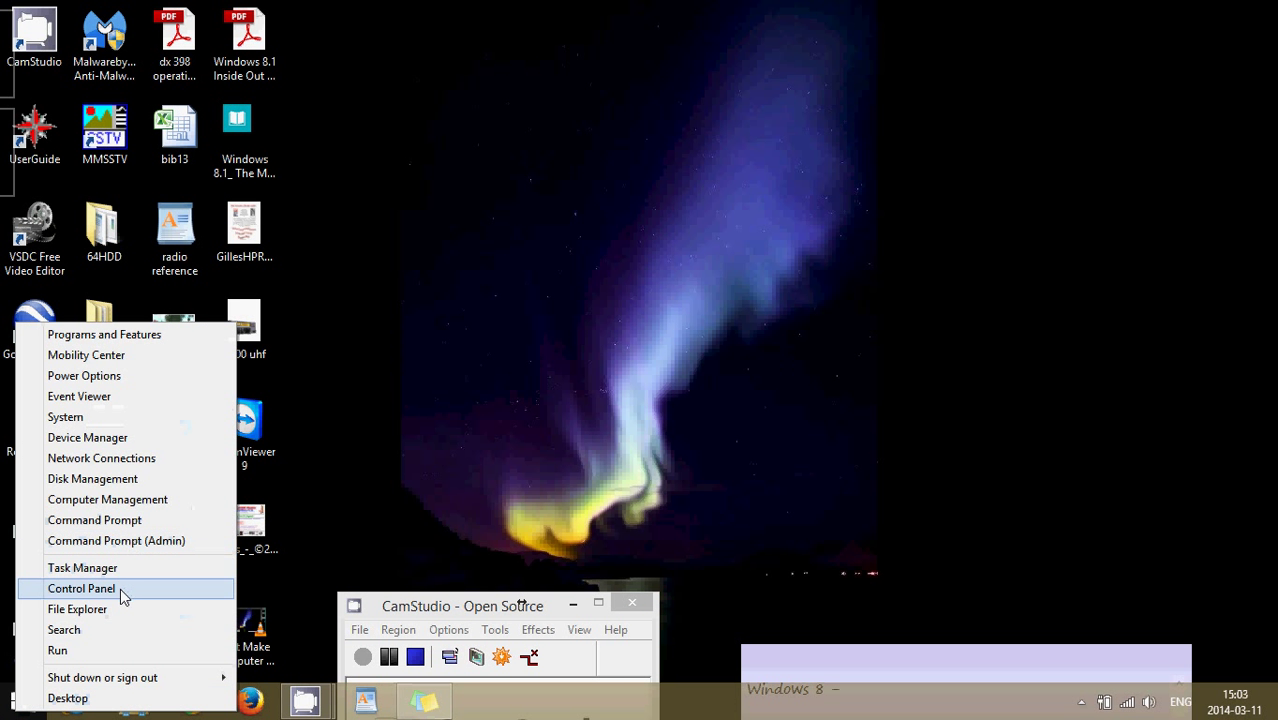
Step: Launch Control Panel from the power-user menu
left_click(81, 588)
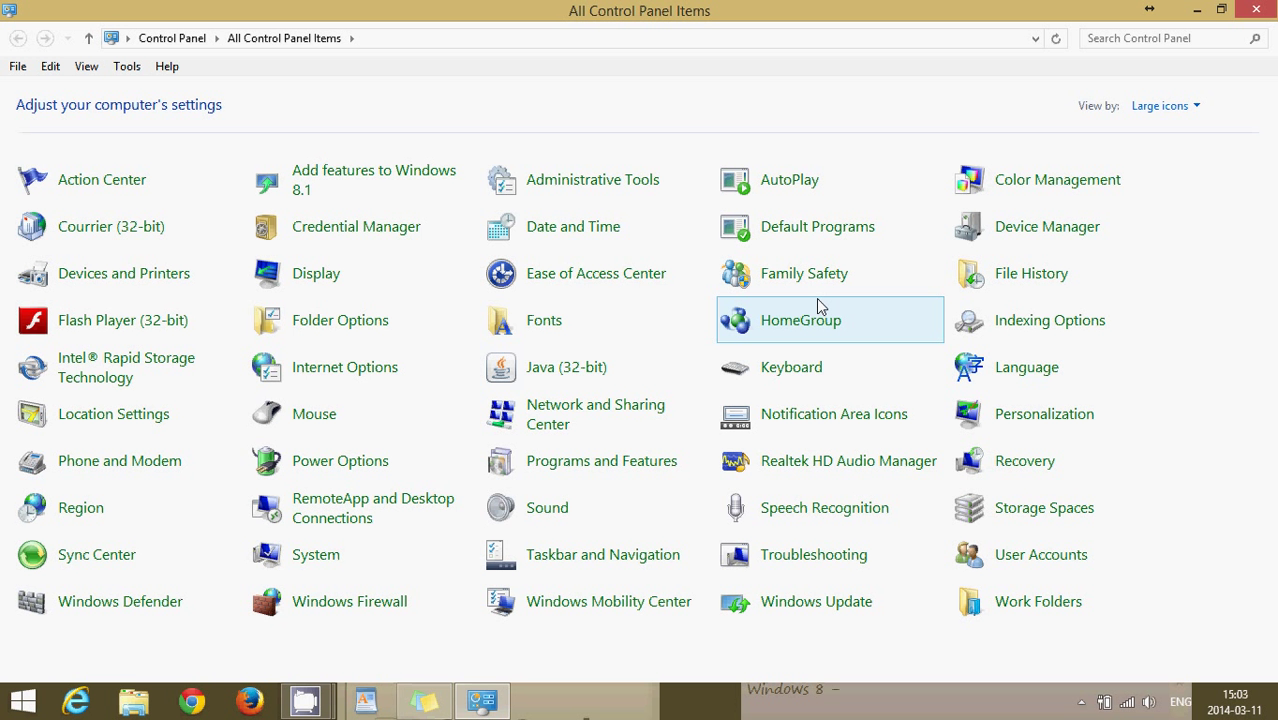
mouse_move(595, 320)
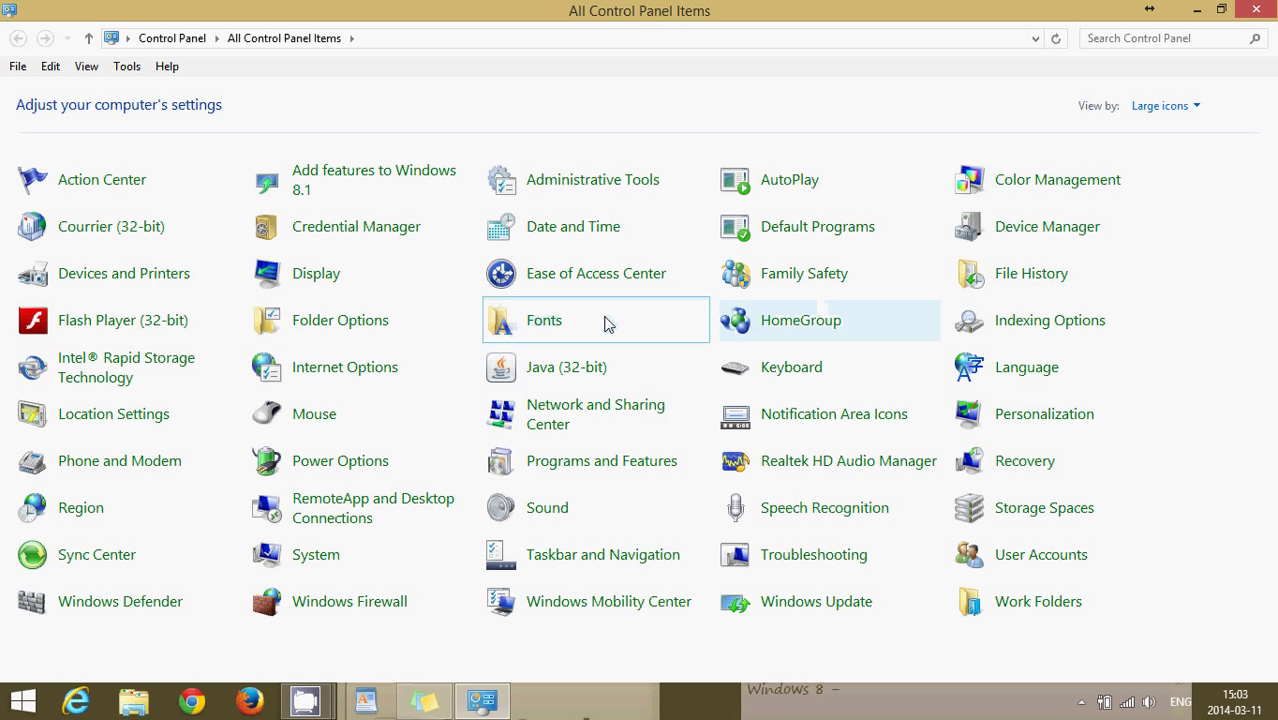
mouse_move(124, 273)
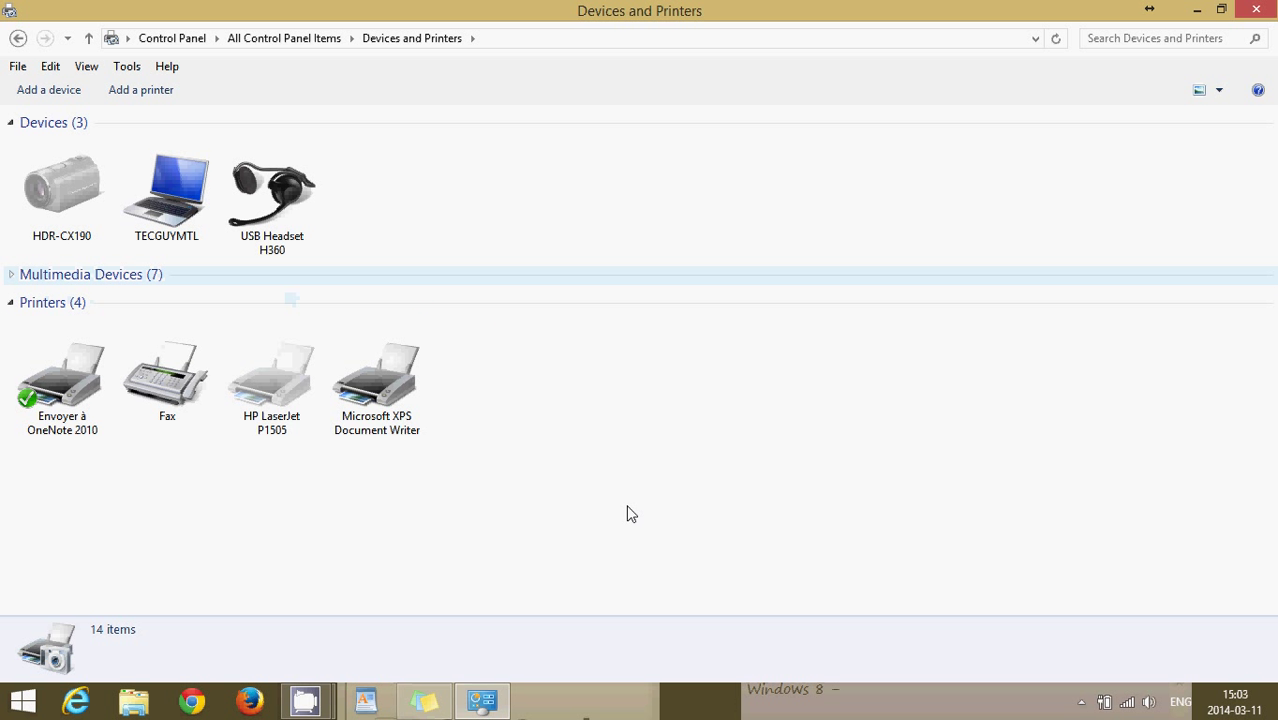
Step: Enter Devices and Printers and select the HP LaserJet P1505 to view its offline status
left_click(167, 375)
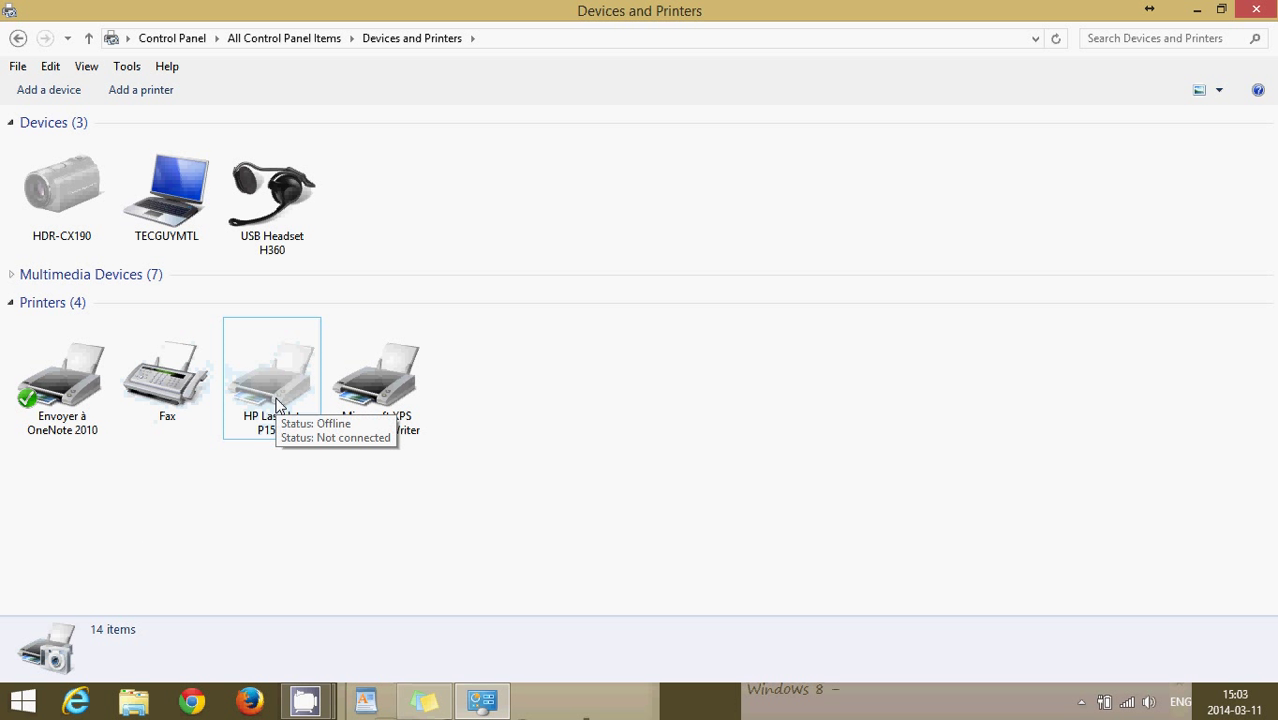
mouse_move(300, 455)
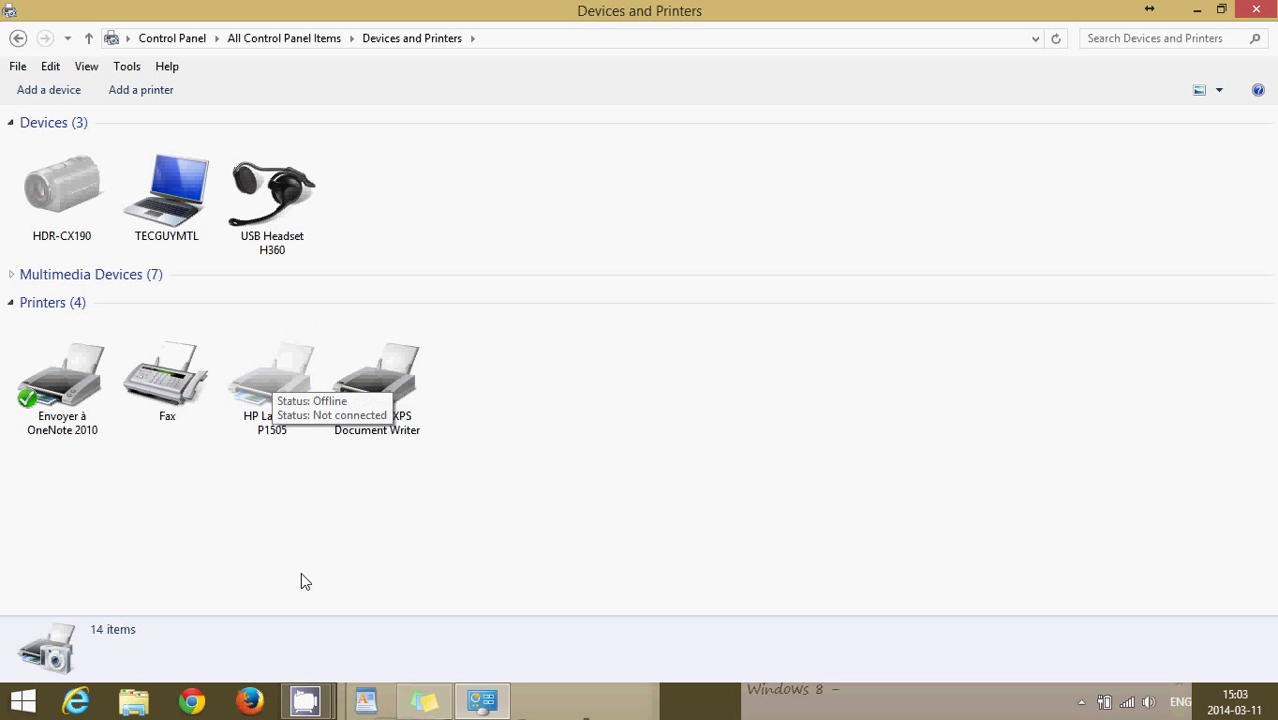
left_click(377, 370)
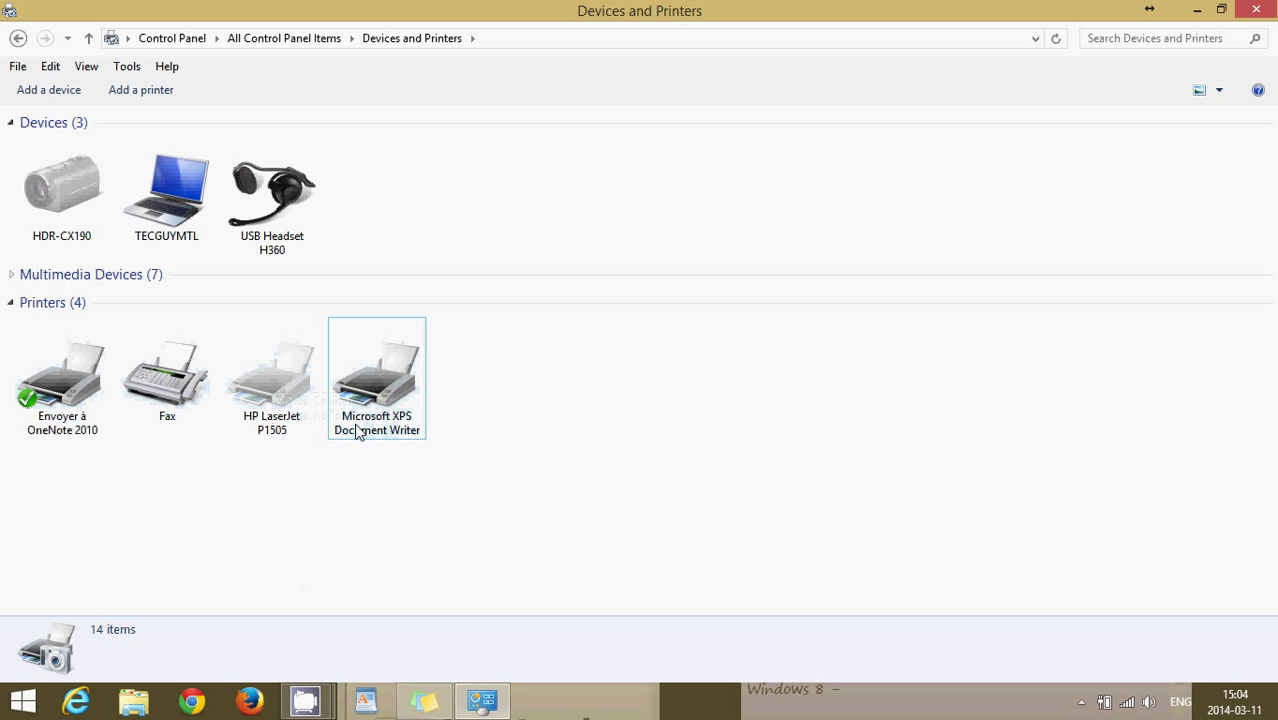
left_click(271, 375)
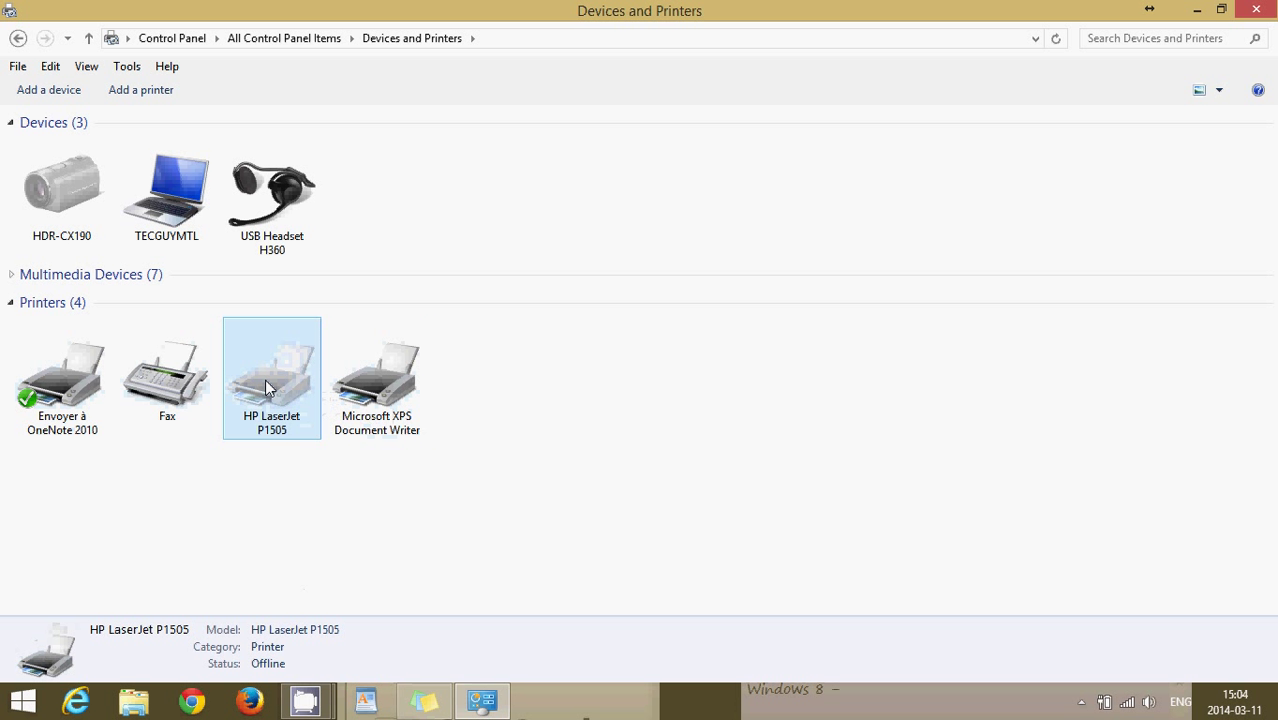
Step: Bring up the HP LaserJet P1505 context menu with its printer actions
right_click(272, 375)
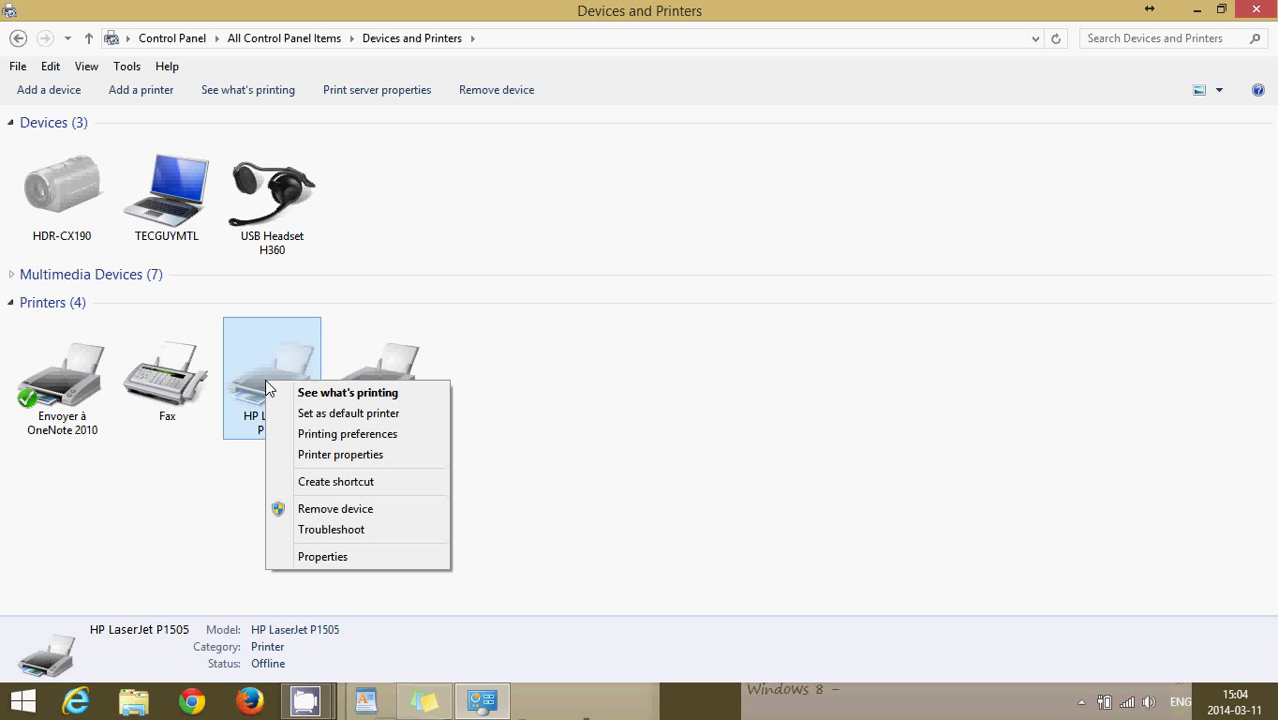
mouse_move(348, 413)
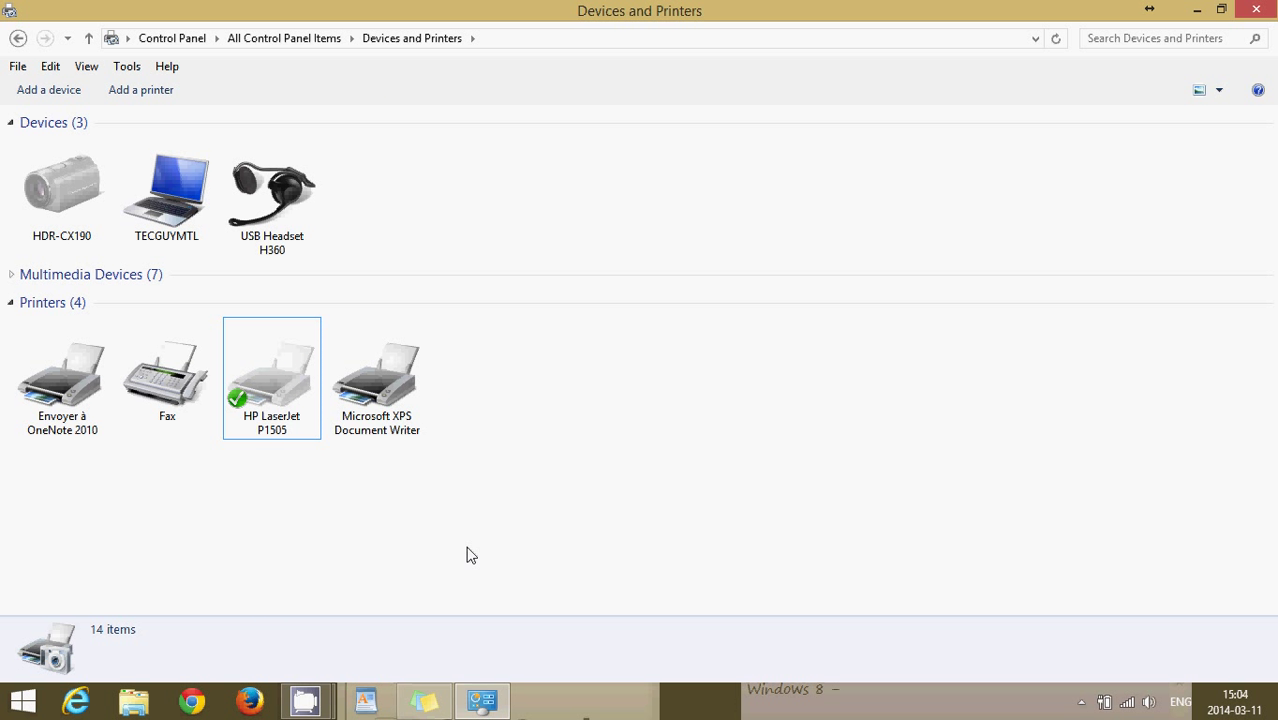
mouse_move(175, 524)
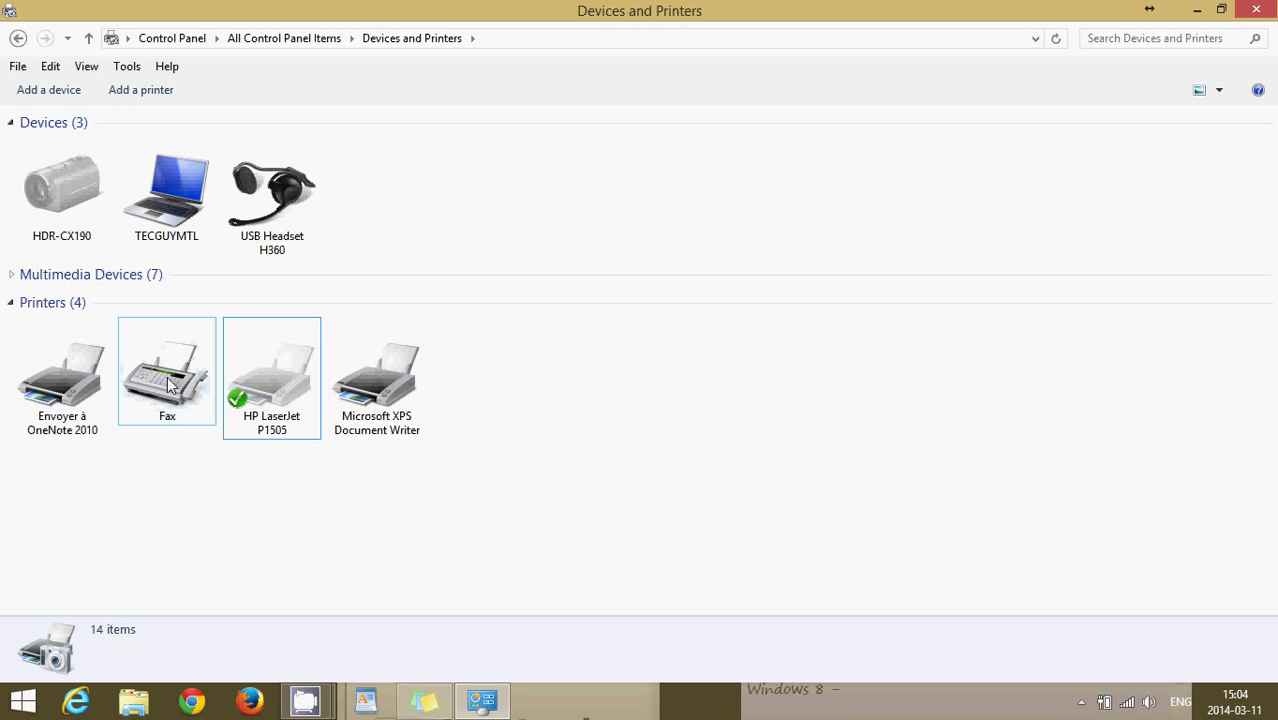
Step: Remove the Microsoft XPS Document Writer device and confirm with Yes
right_click(377, 375)
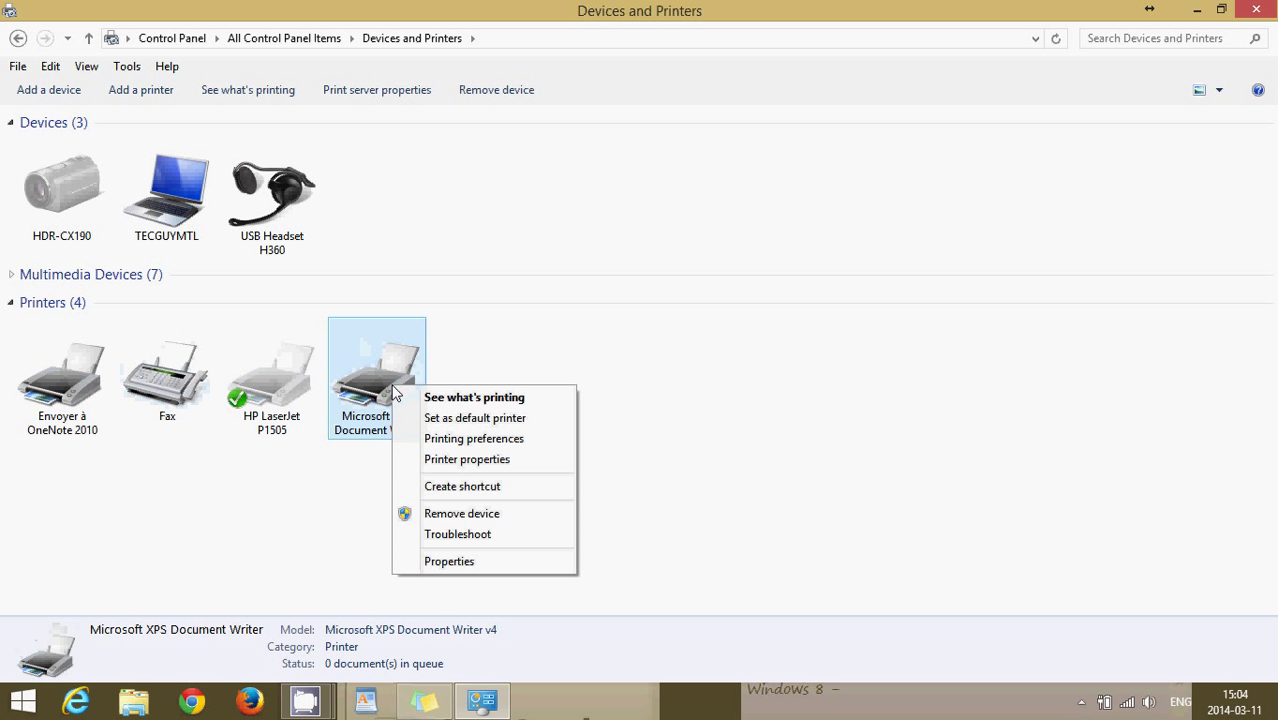
mouse_move(490, 505)
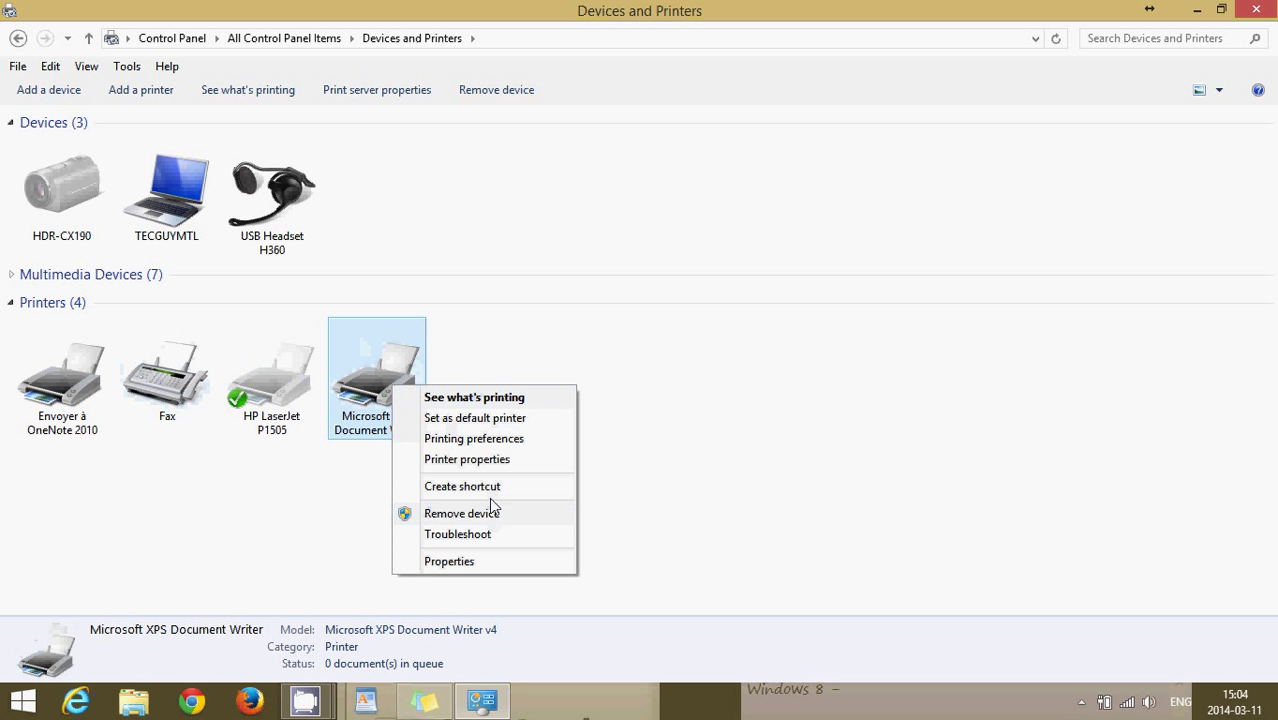
left_click(462, 513)
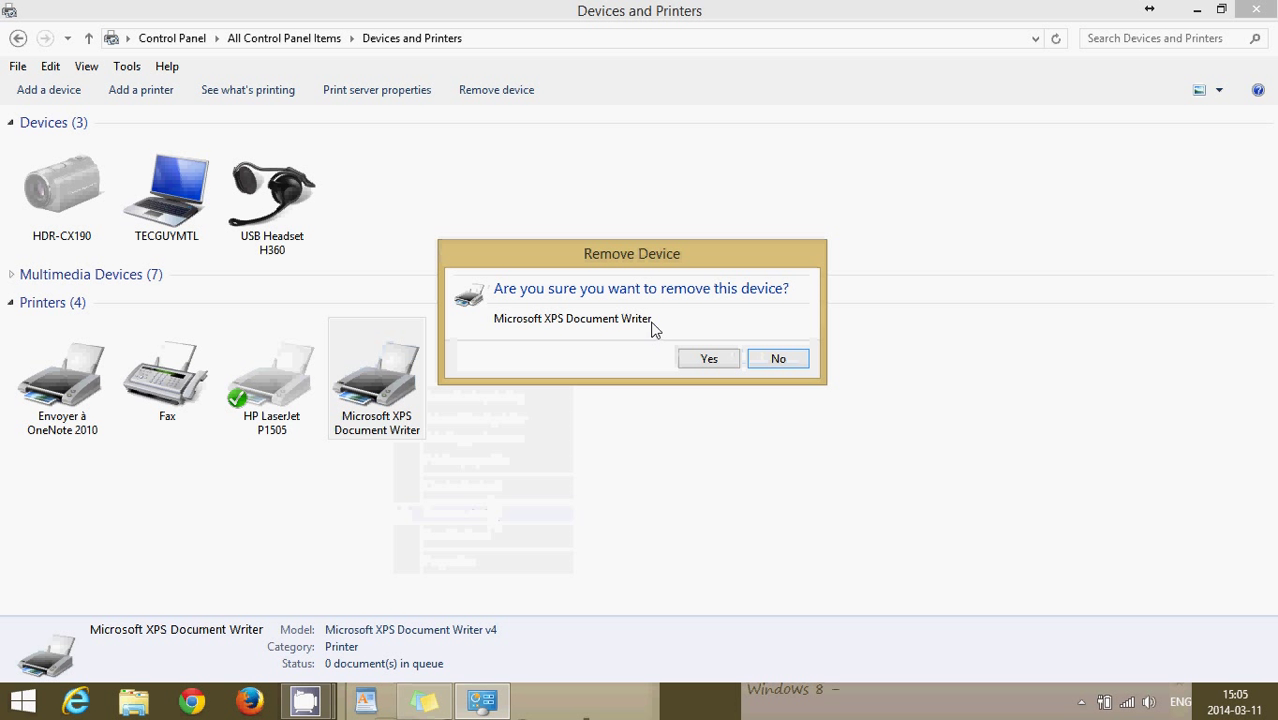
left_click(708, 358)
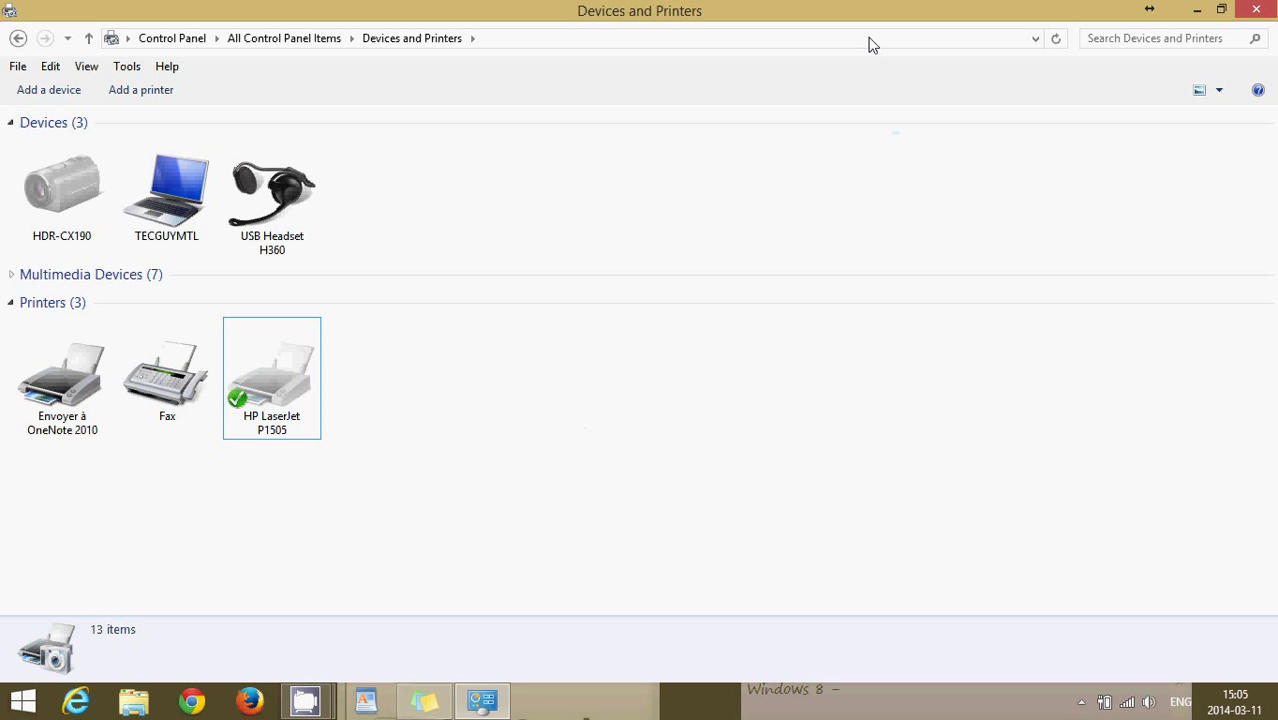
mouse_move(869, 47)
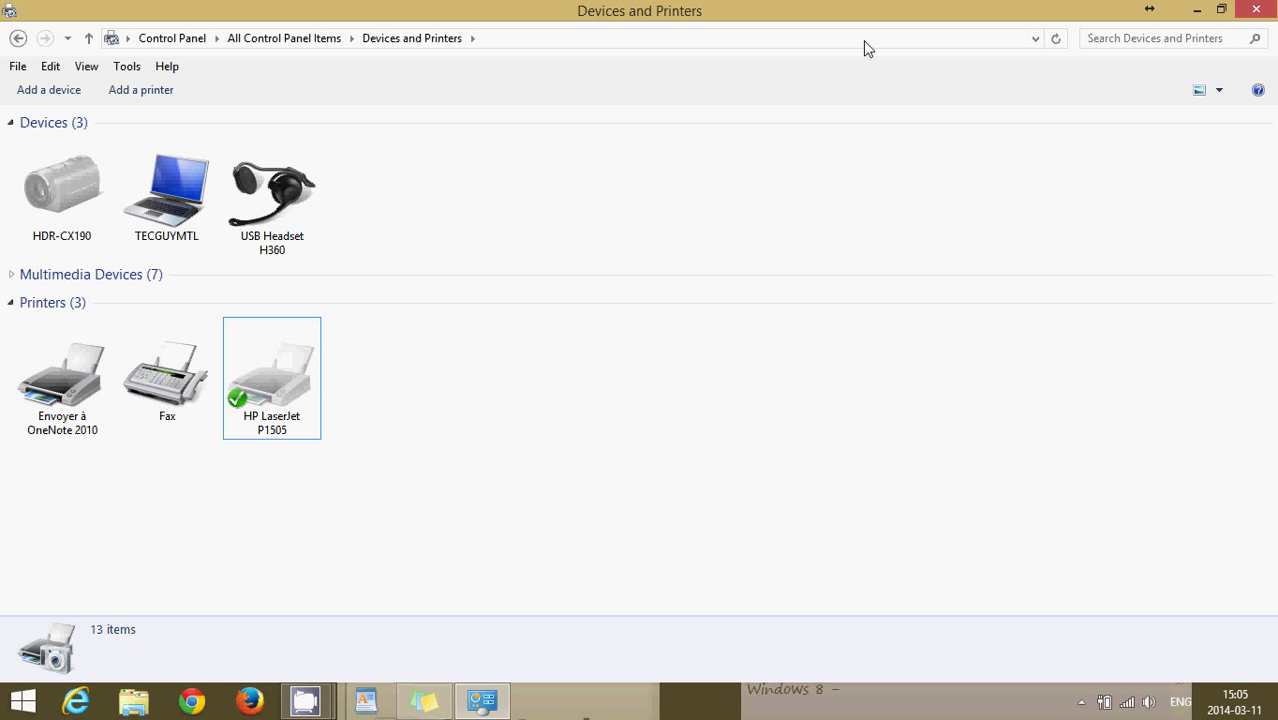